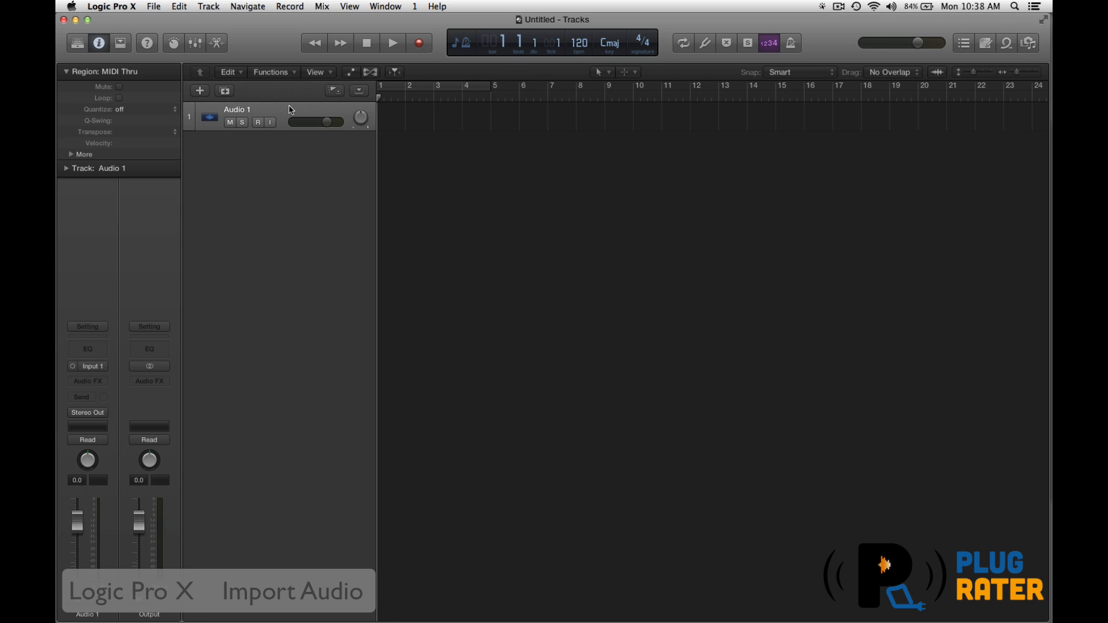
mouse_move(589, 193)
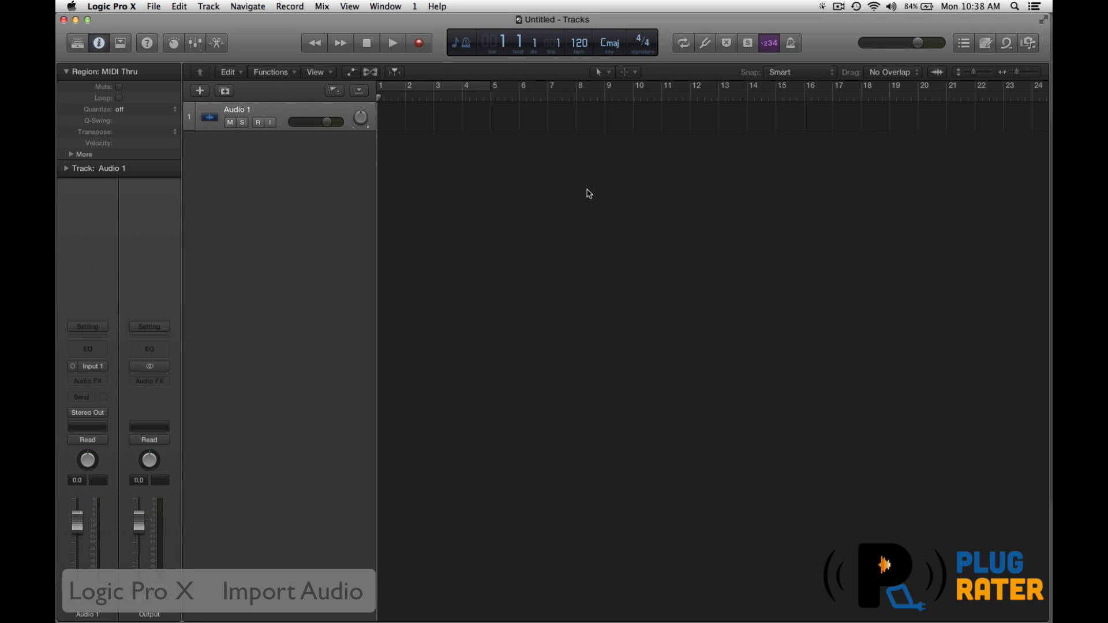
mouse_move(936, 543)
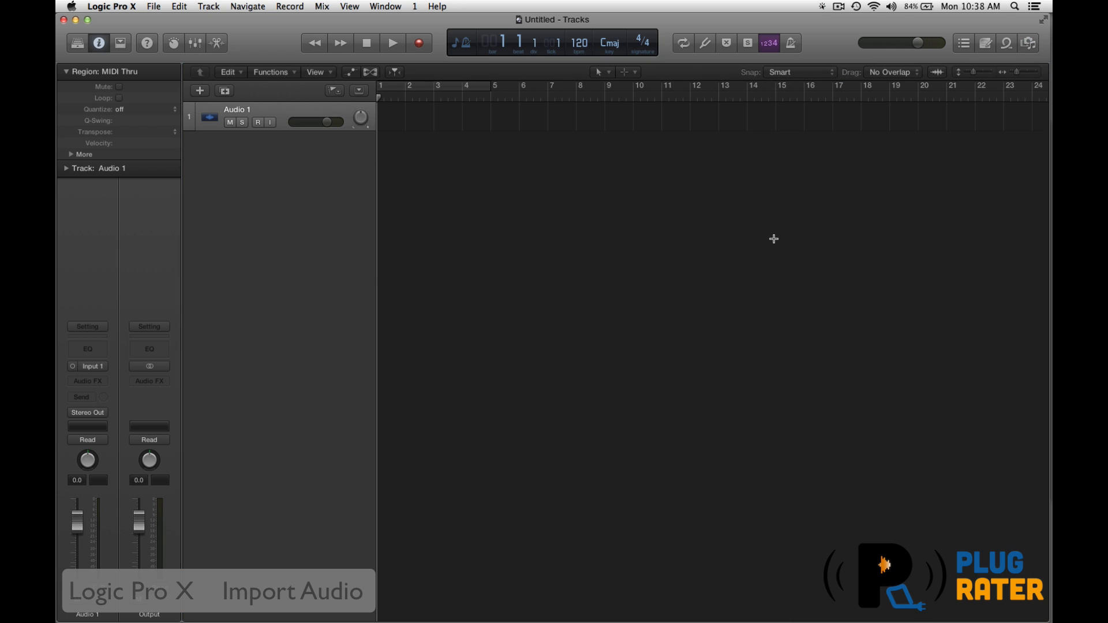
Show the file browser set to All Files across the computer's drives.
key(cmd+tab)
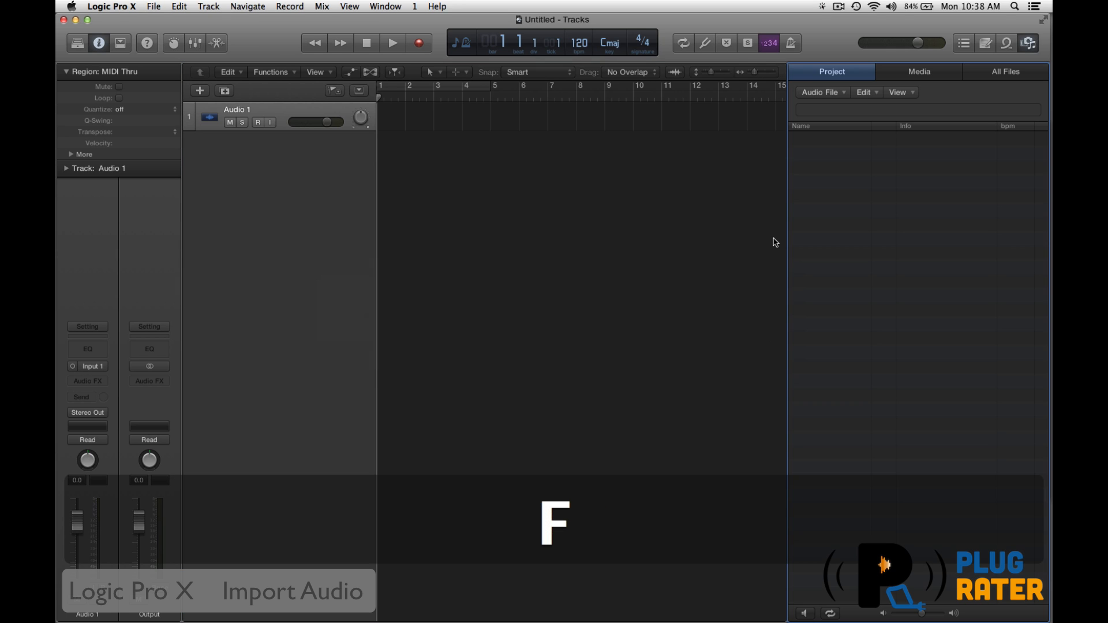
mouse_move(923, 137)
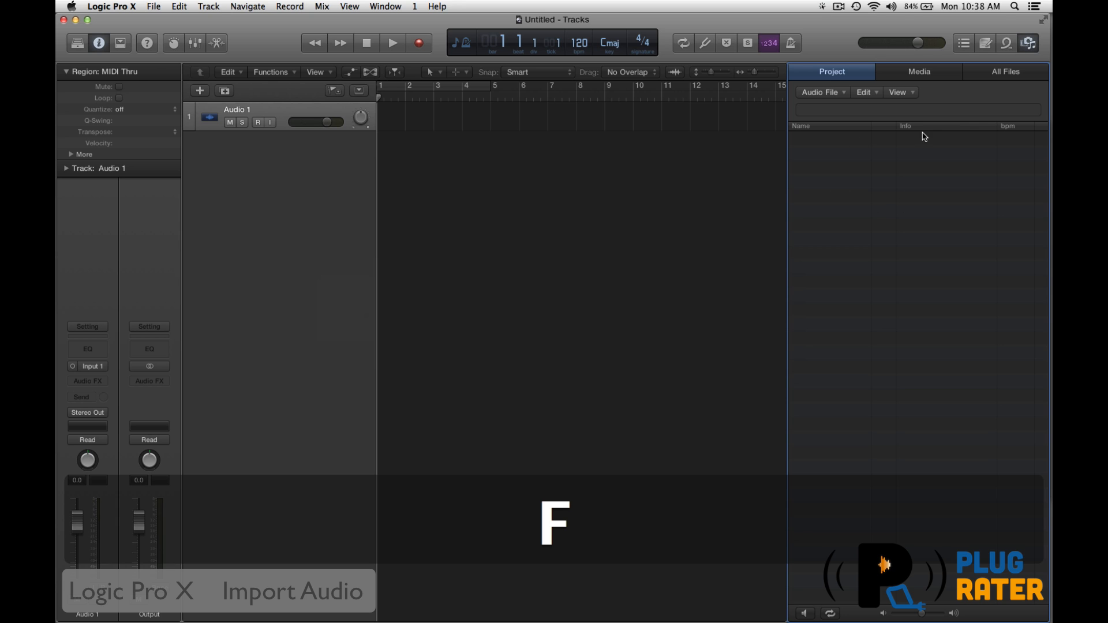
click(1003, 71)
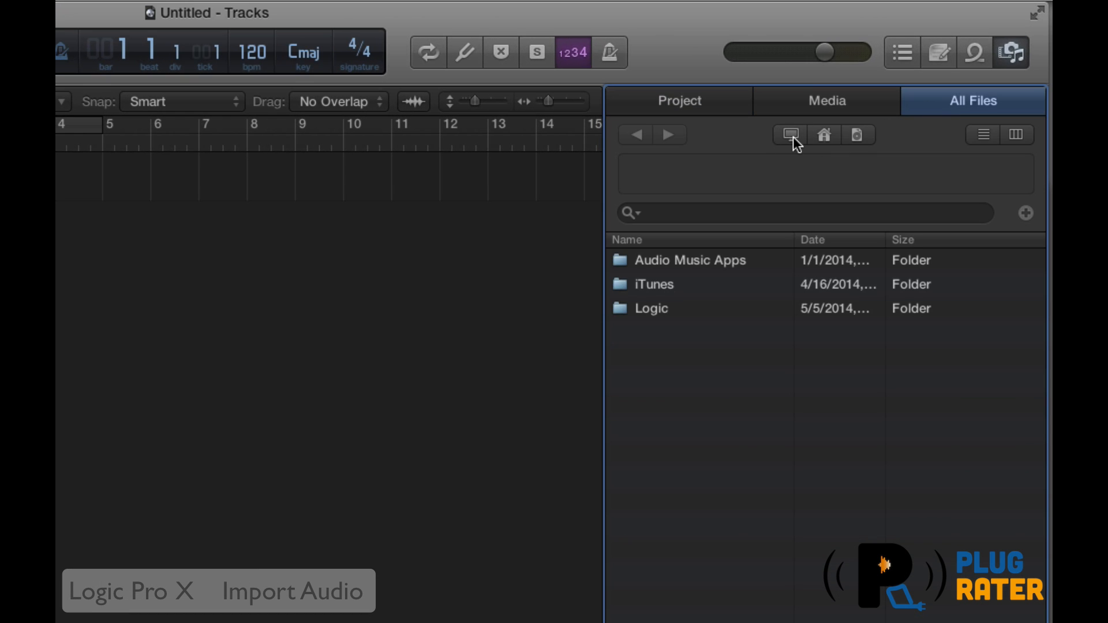
click(789, 135)
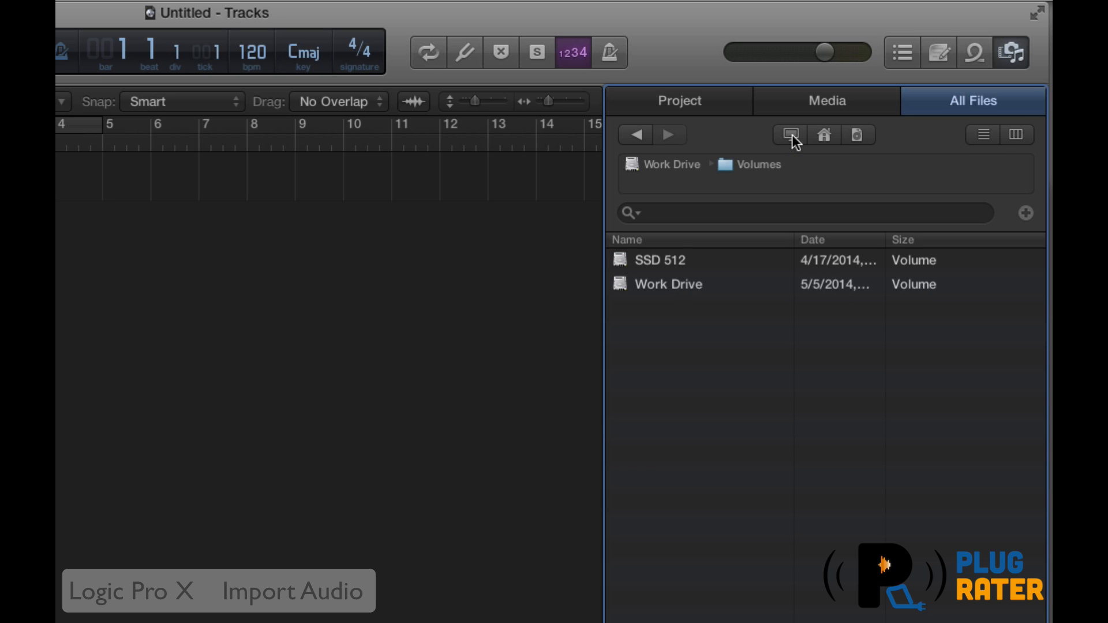
mouse_move(713, 197)
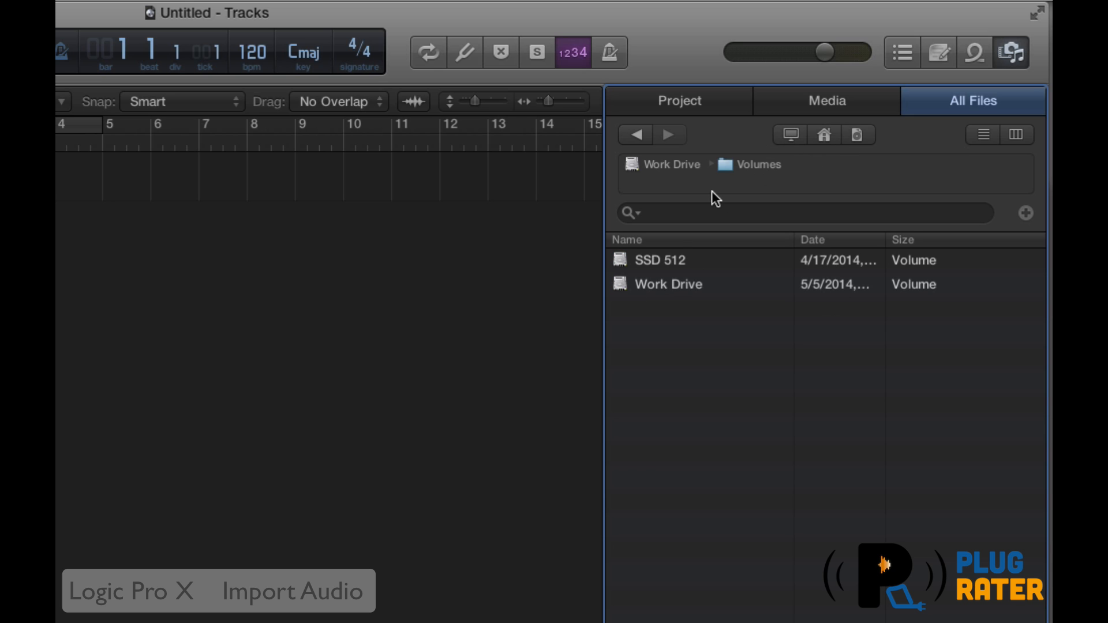
mouse_move(706, 194)
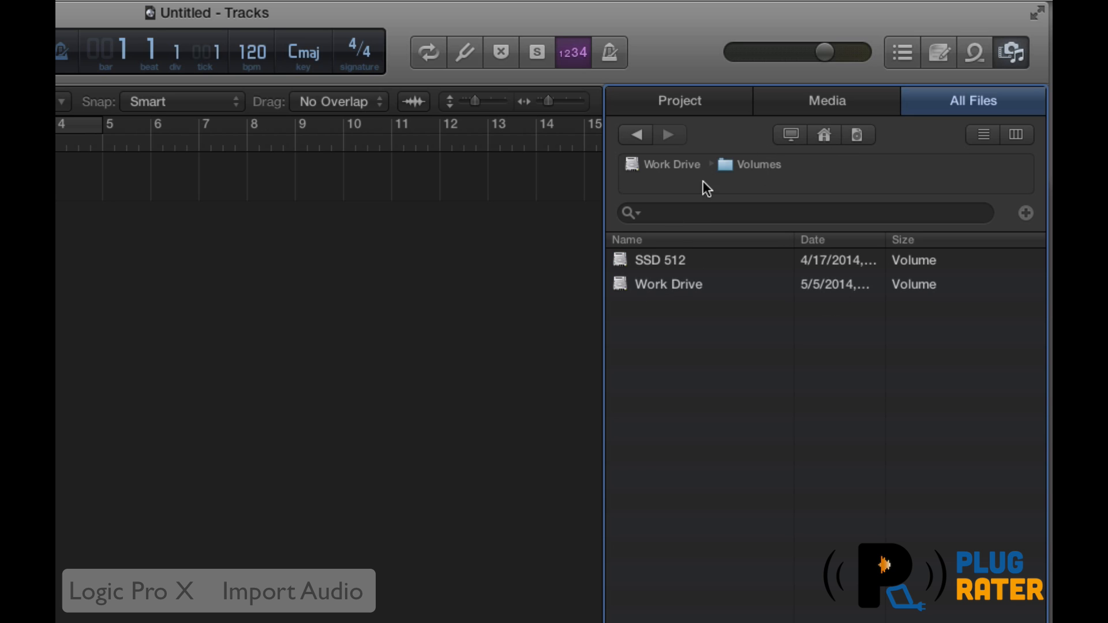
Search the drives for '01 kick', returning ten matching files and folders.
text(01)
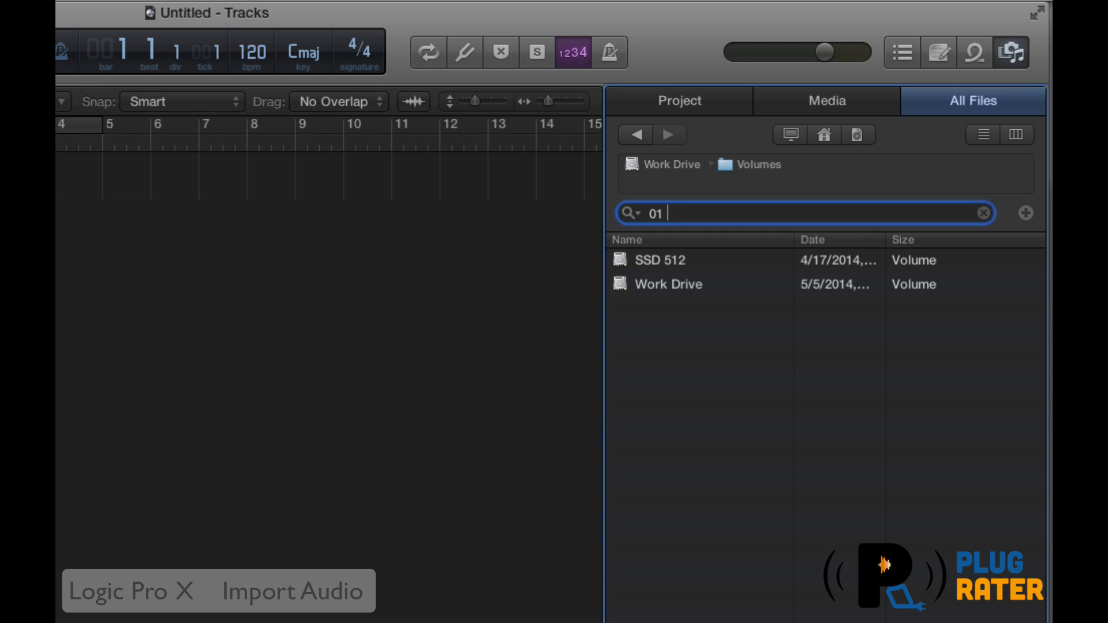
text(kick)
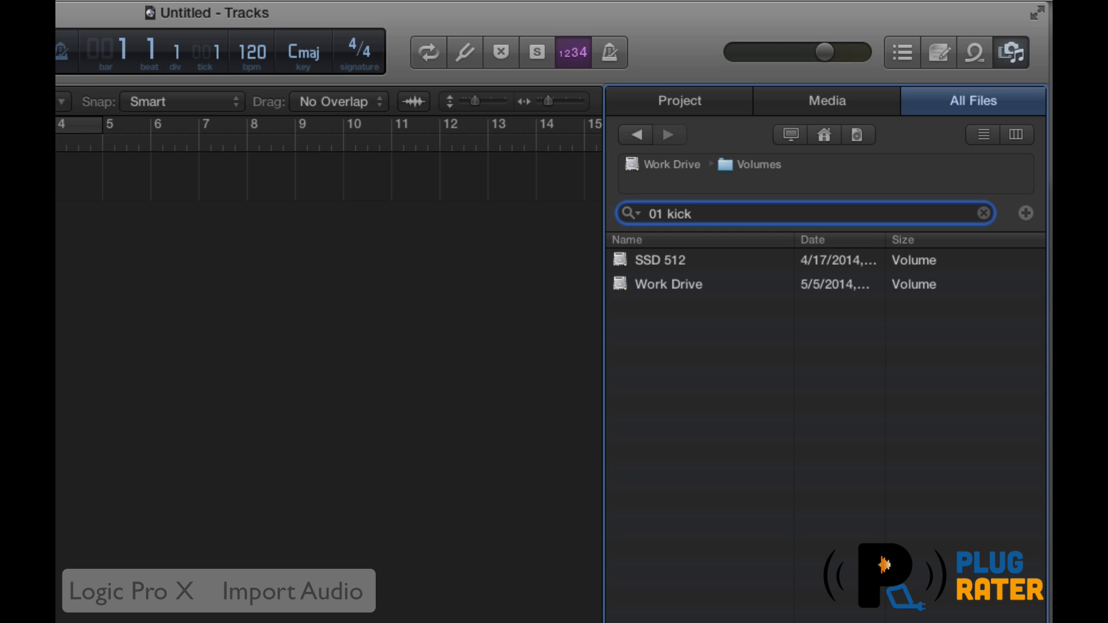
key(Return)
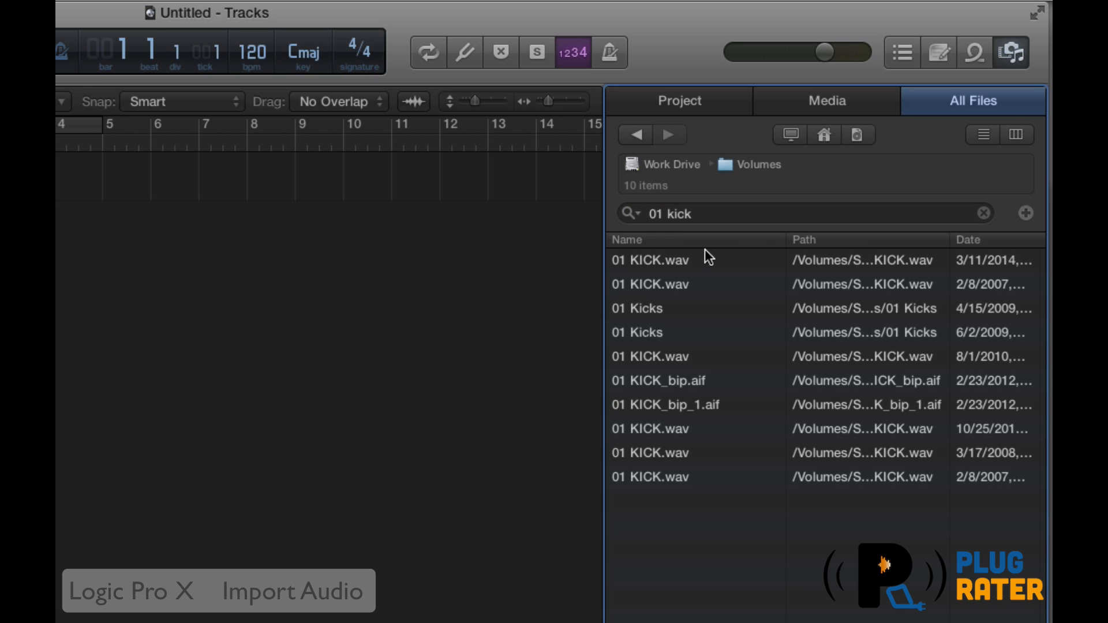
Place the first 01 KICK.wav result onto a new 01 KICK track.
click(649, 260)
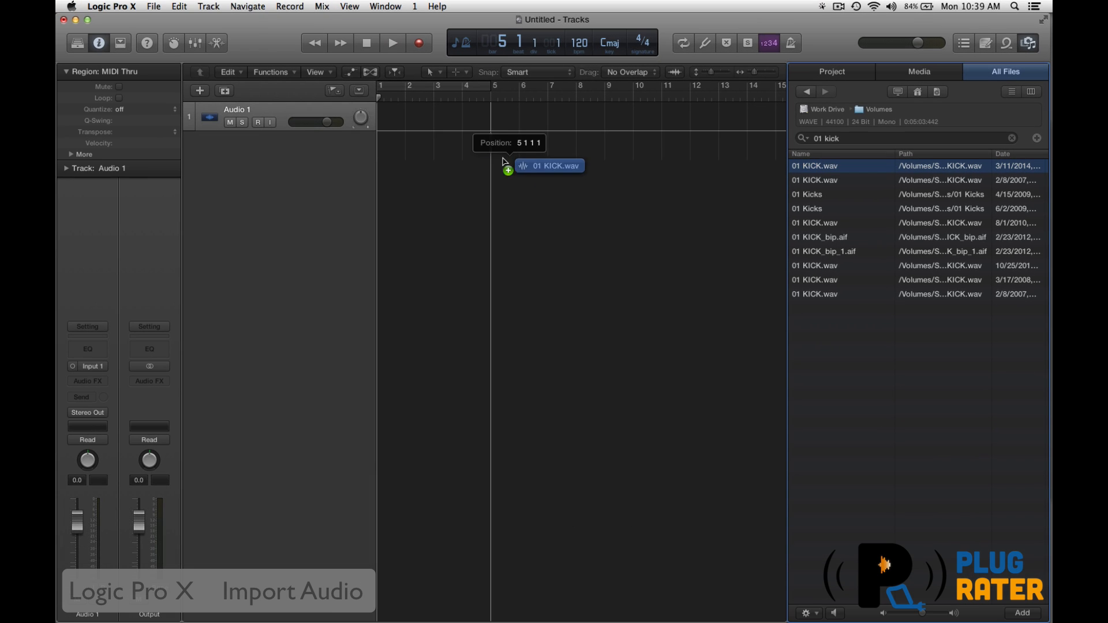
drag(549, 165, 429, 146)
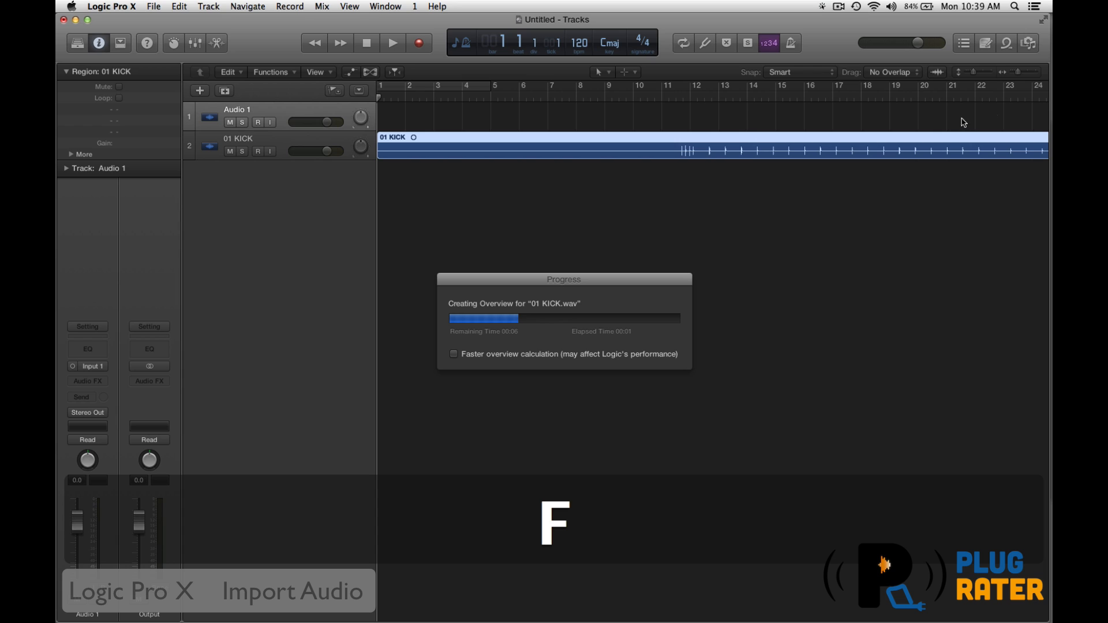
mouse_move(583, 205)
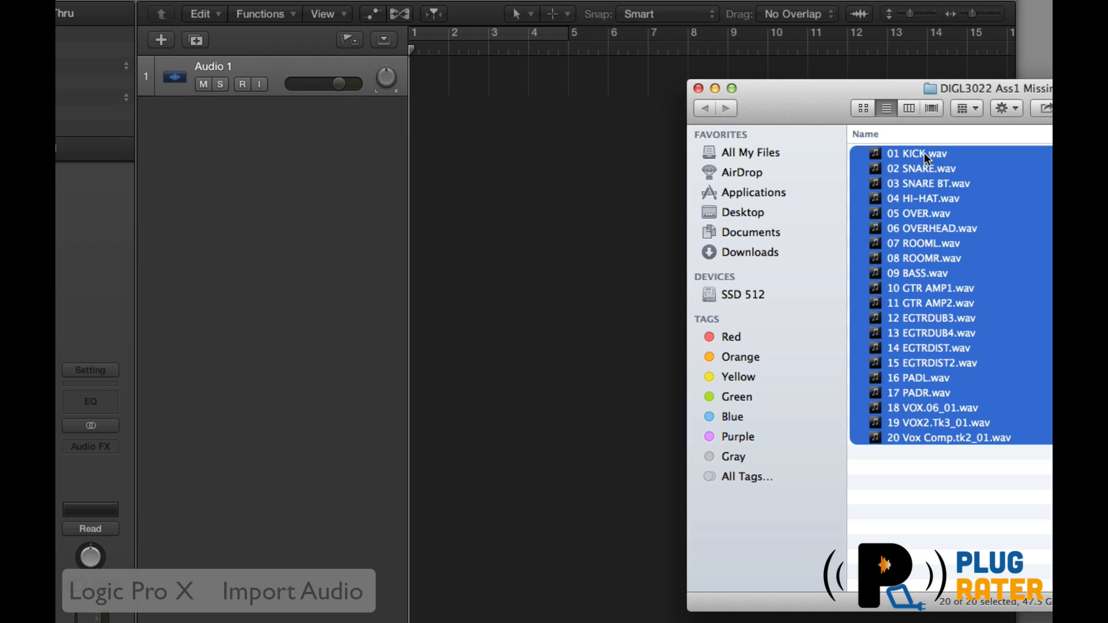
Drop the twenty selected WAV files from Finder into the Tracks area.
drag(918, 153, 439, 130)
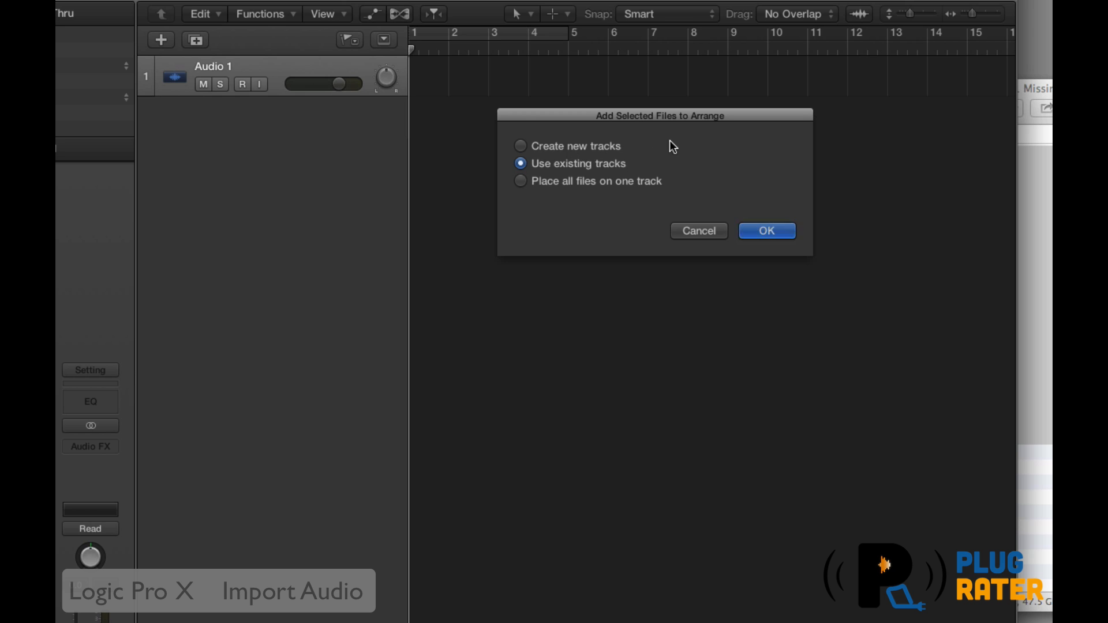
mouse_move(518, 150)
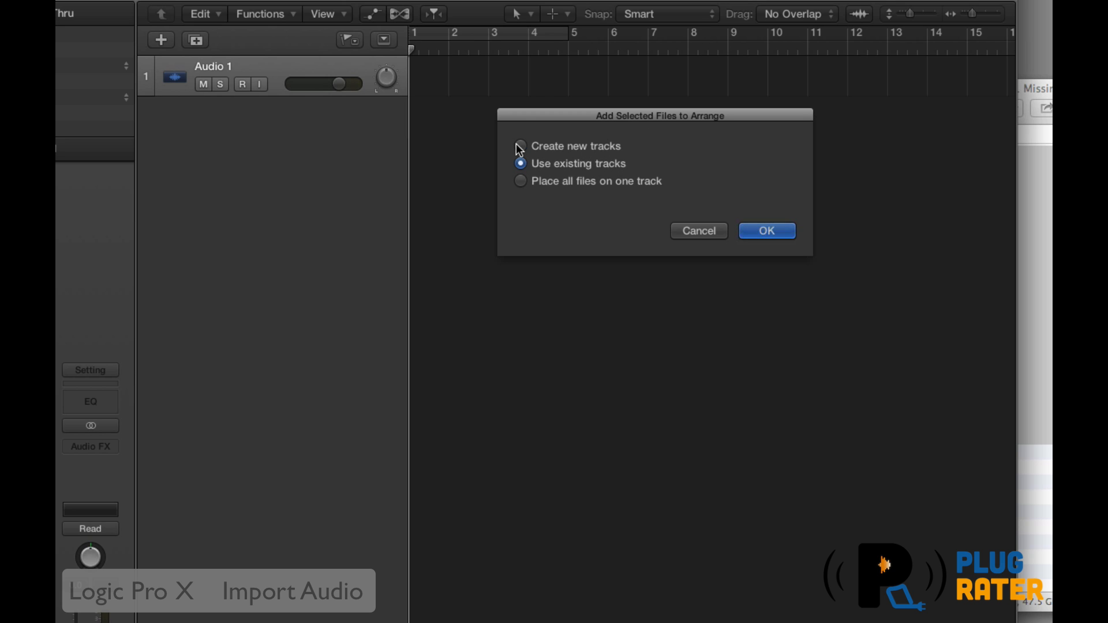
Confirm the import with Create new tracks so each file gets its own track.
click(521, 146)
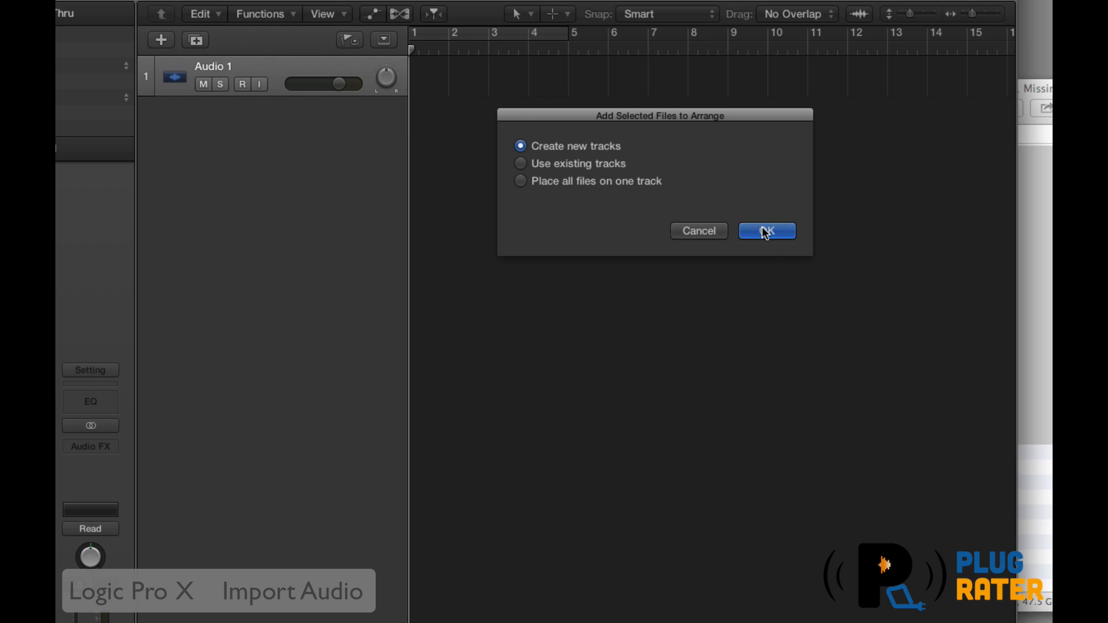
click(767, 230)
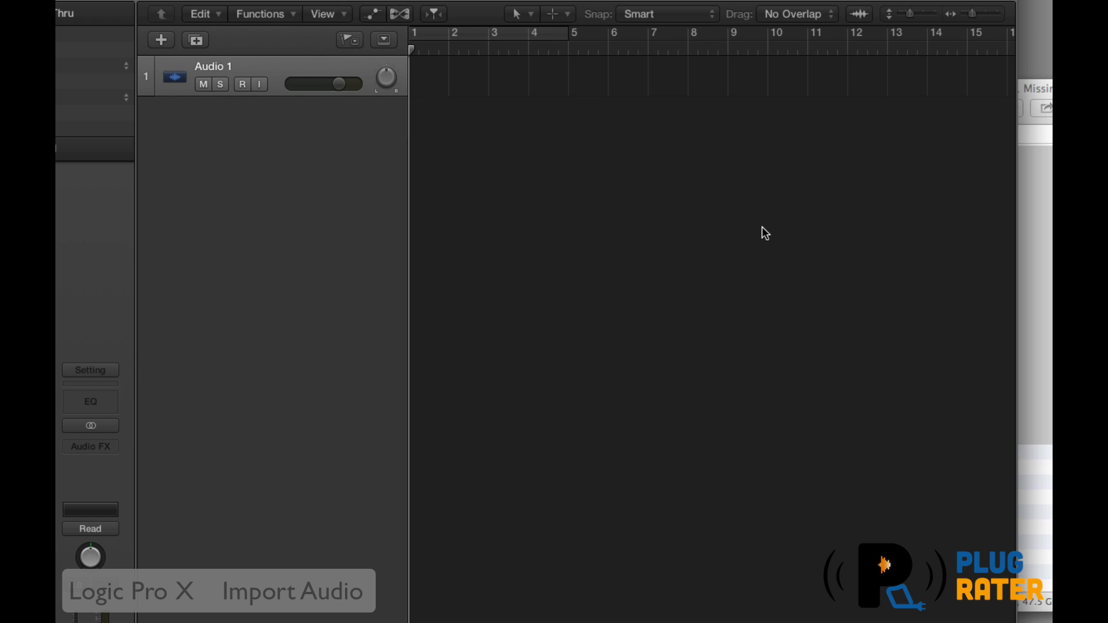
mouse_move(808, 212)
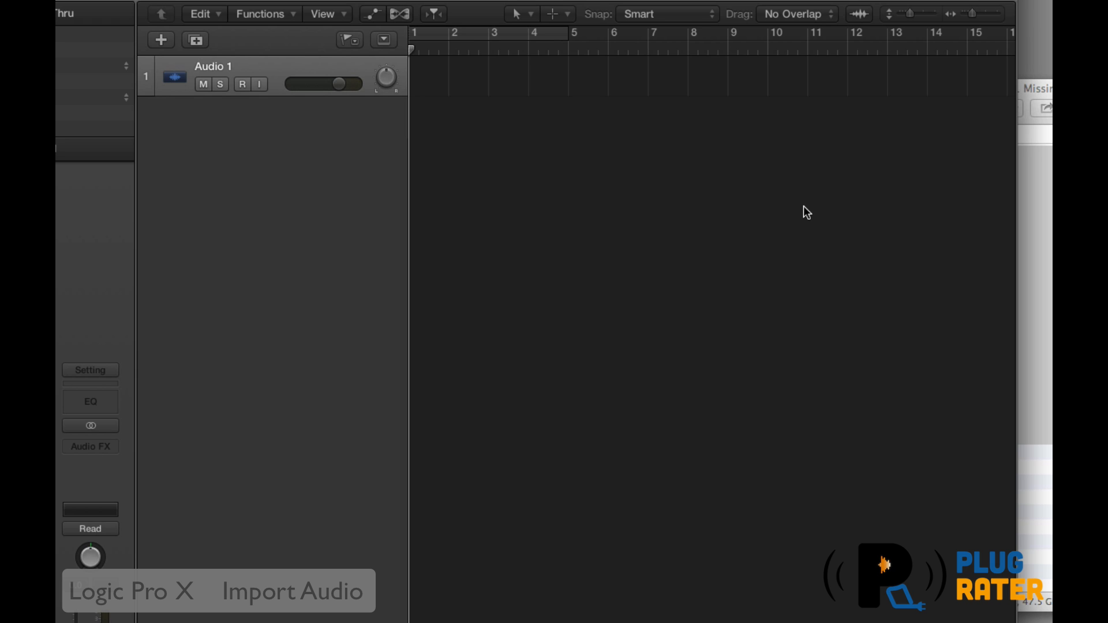
mouse_move(854, 363)
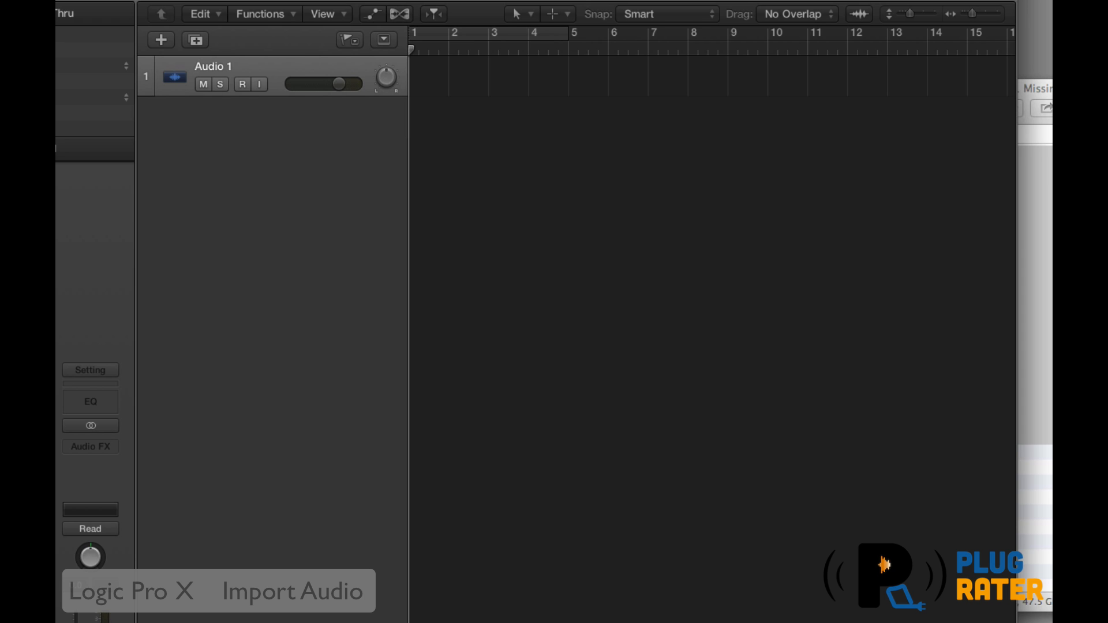
mouse_move(720, 255)
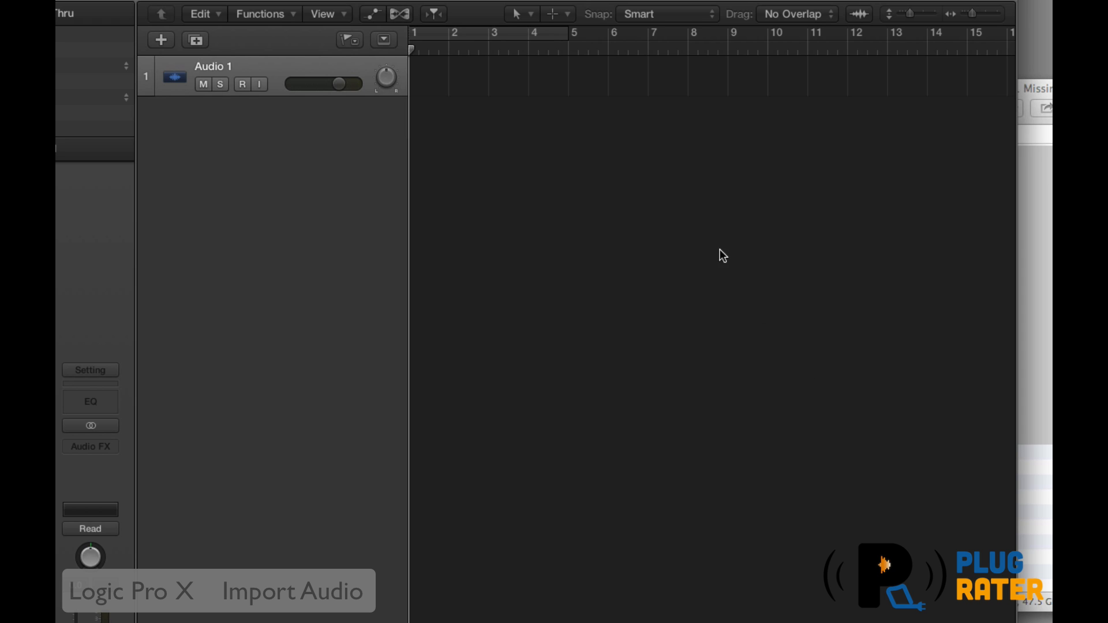
mouse_move(656, 187)
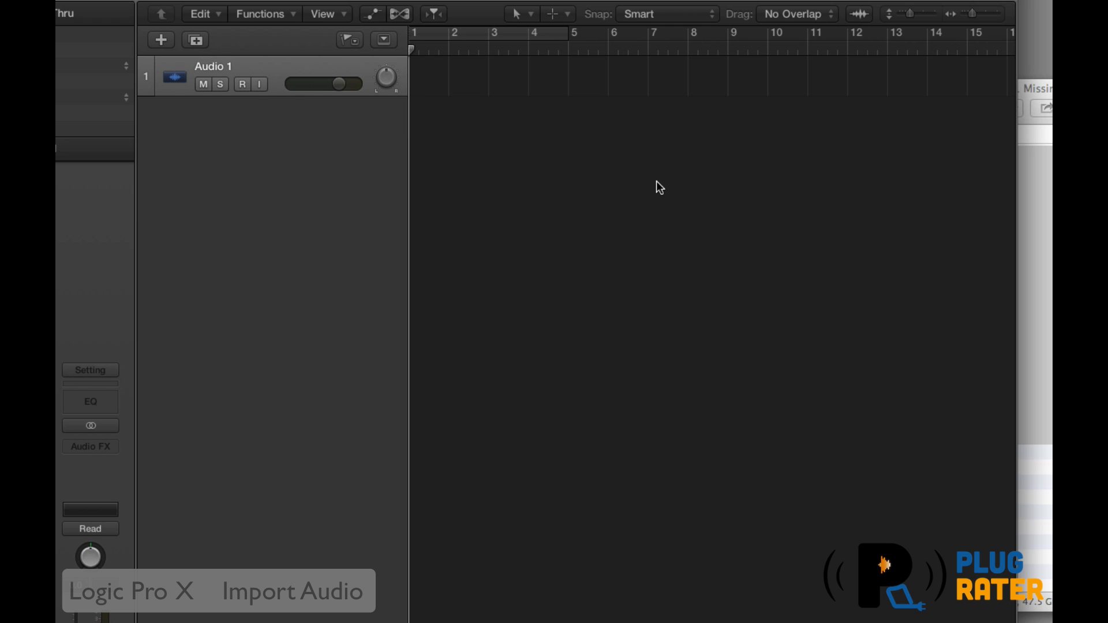
mouse_move(222, 366)
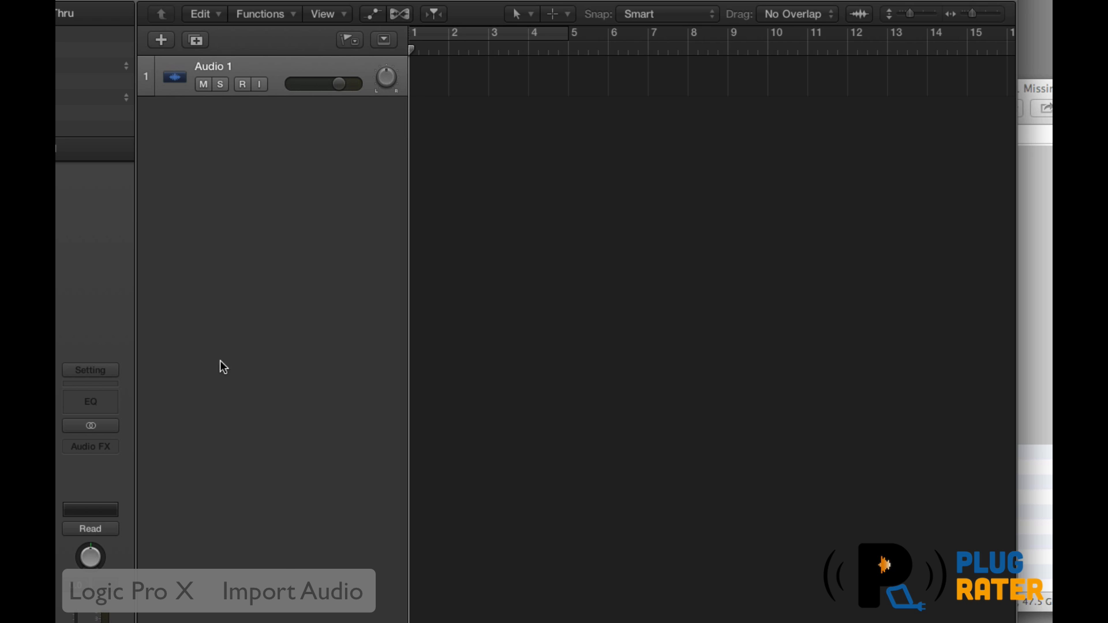
mouse_move(681, 354)
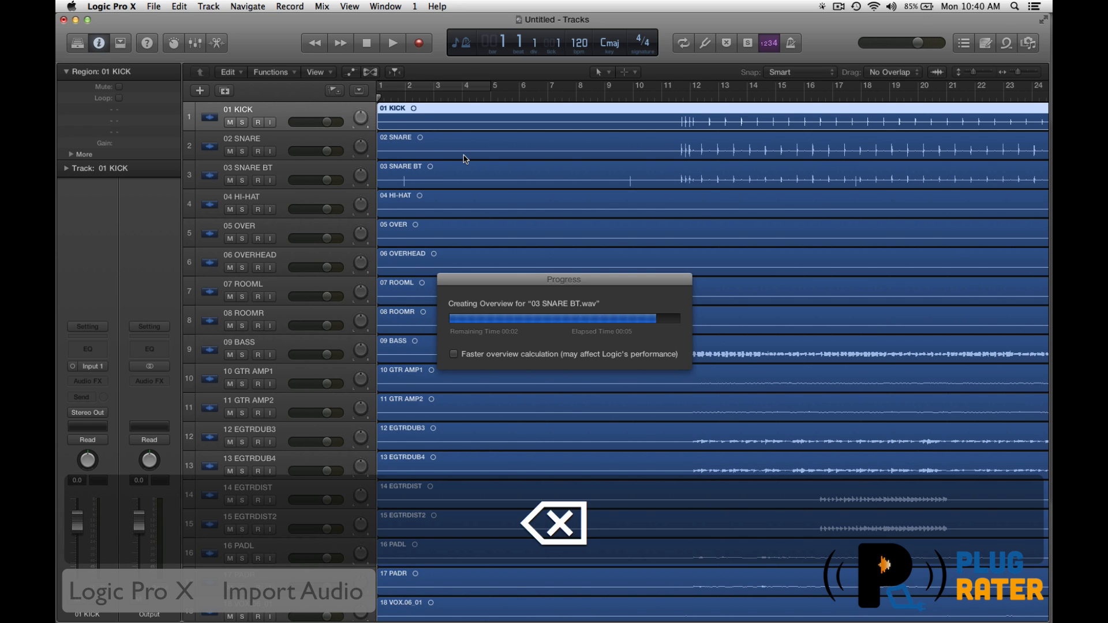
Scroll the track list down to 20 Vox Comp.tk2_01 to check all twenty tracks.
scroll(down, 3)
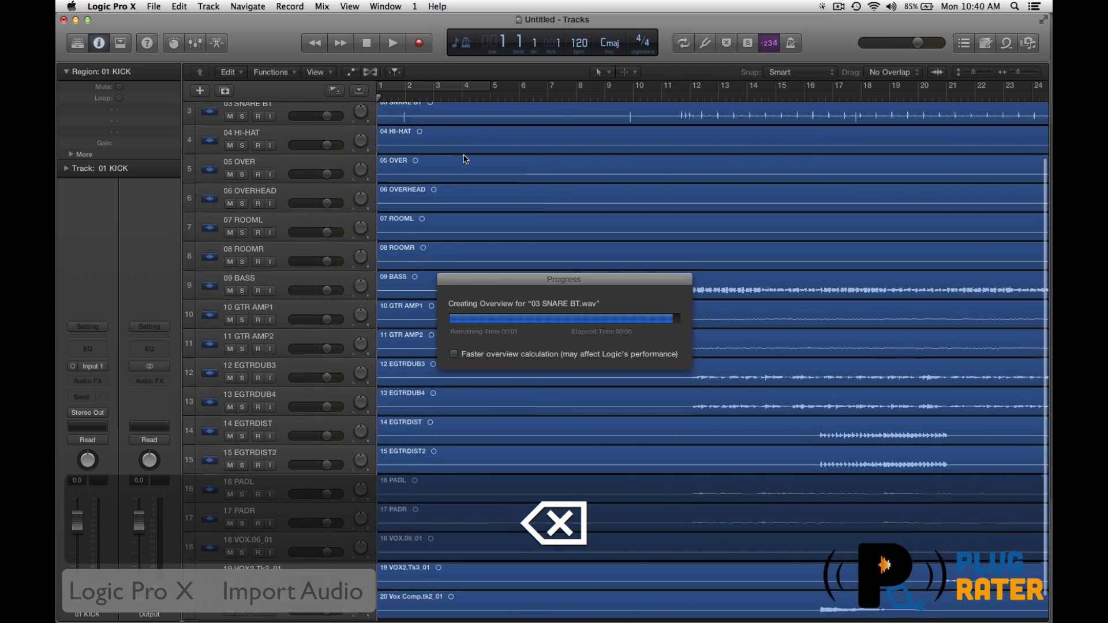